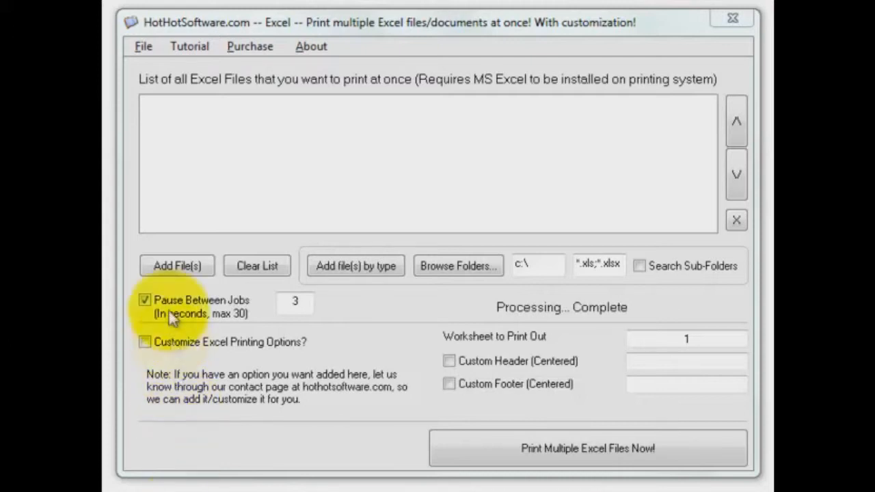
Add Songs.xls and Songs_new.xls from C:\HotHotSoftware to the print list
{"action": "left_click", "coordinate": [176, 266]}
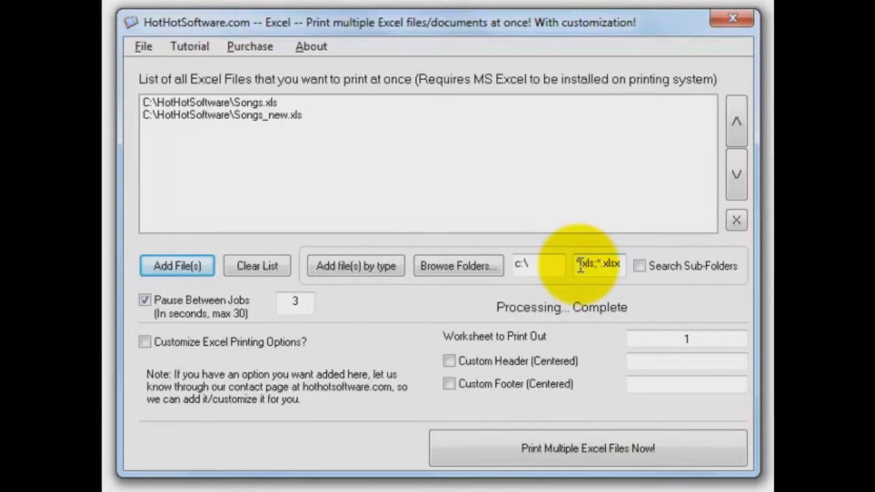
{"action": "mouse_move", "coordinate": [640, 265]}
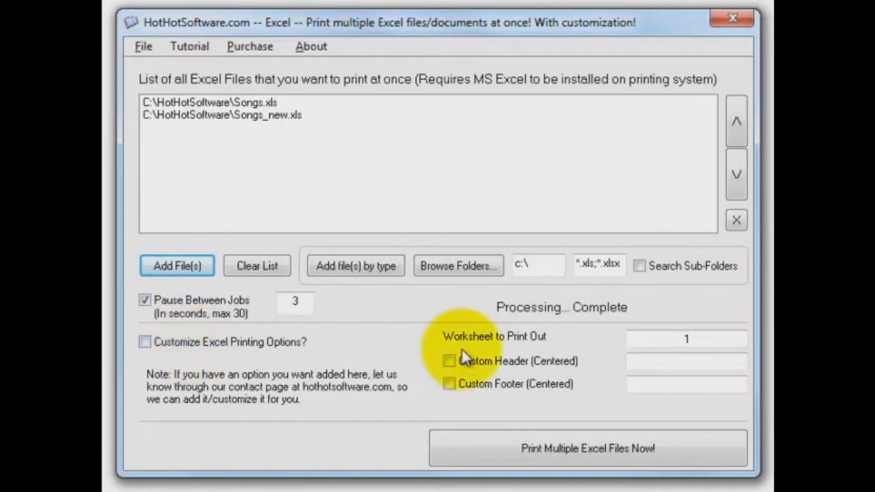
{"action": "mouse_move", "coordinate": [472, 395]}
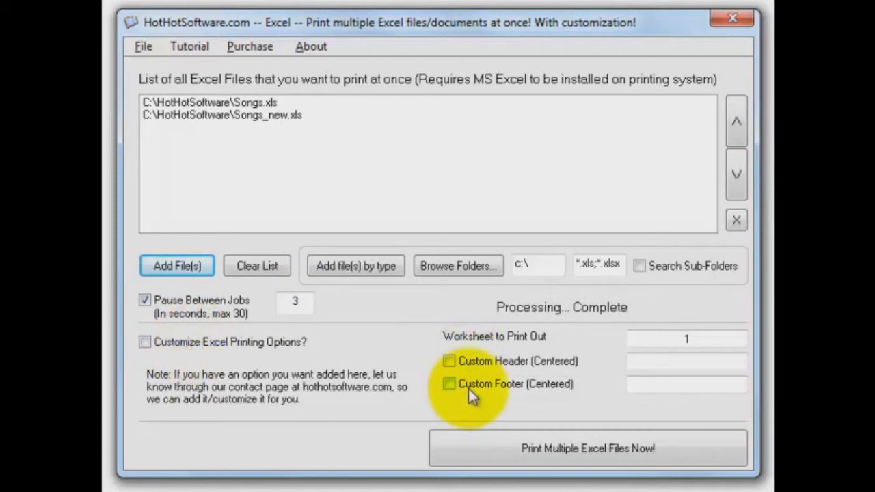
{"action": "mouse_move", "coordinate": [650, 402]}
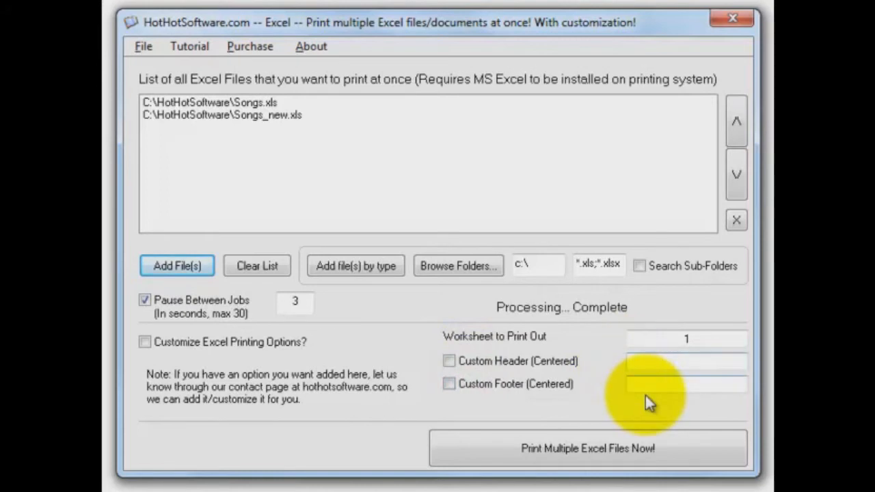
{"action": "mouse_move", "coordinate": [648, 390]}
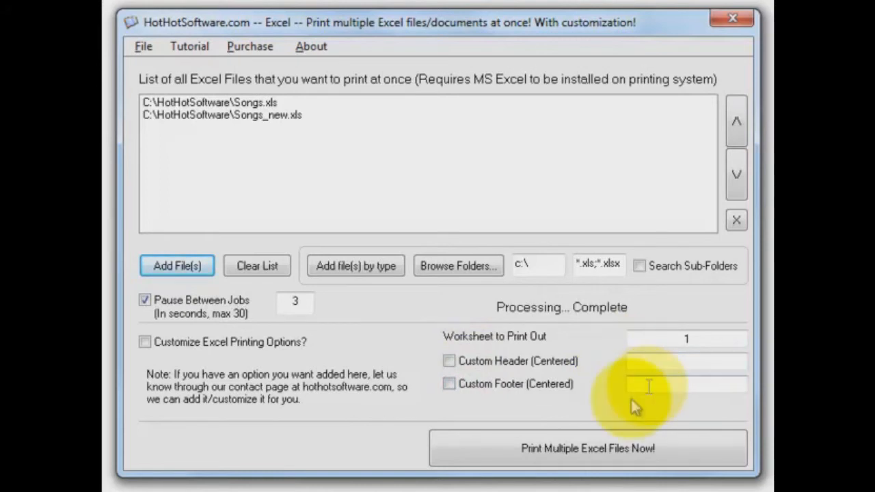